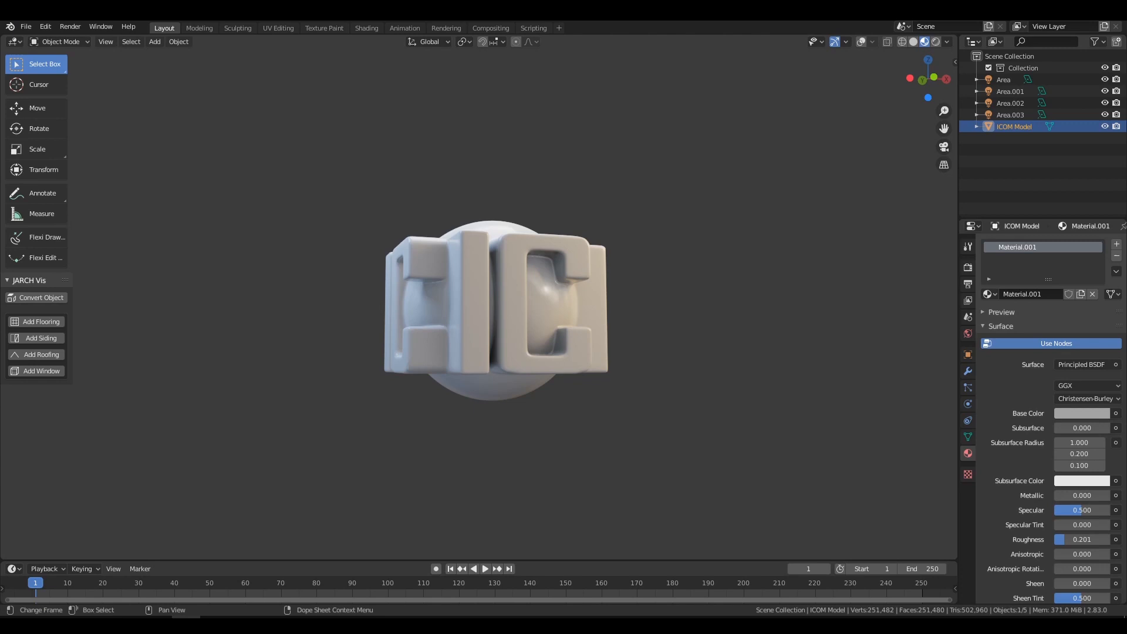
- Open Blender Preferences from the Edit menu
{"action": "left_click", "coordinate": [45, 26]}
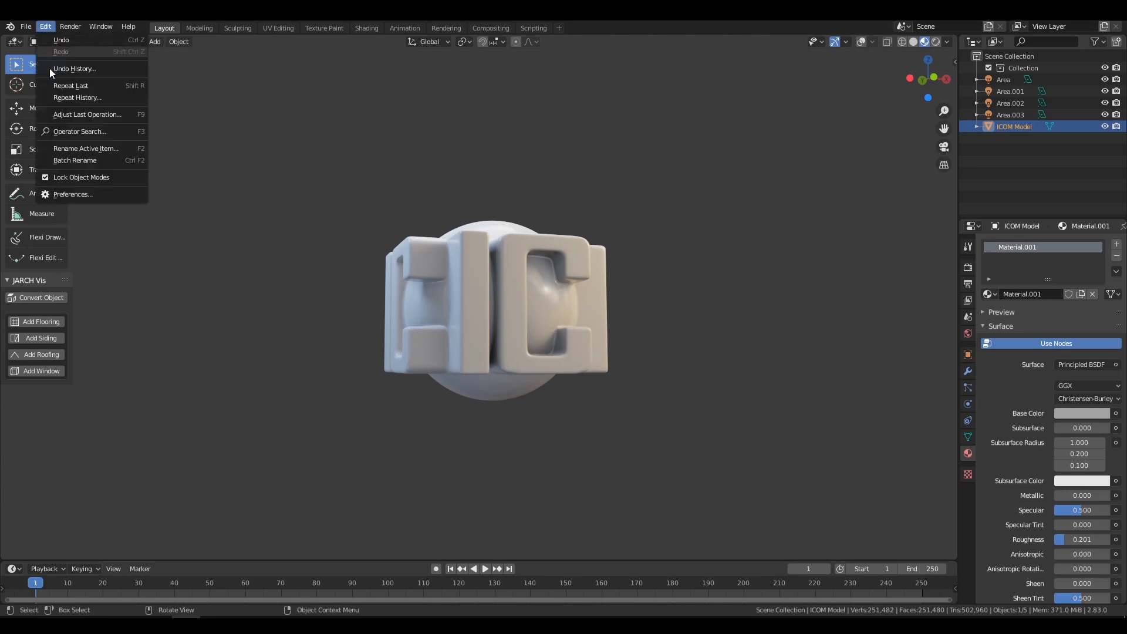
{"action": "left_click", "coordinate": [73, 195]}
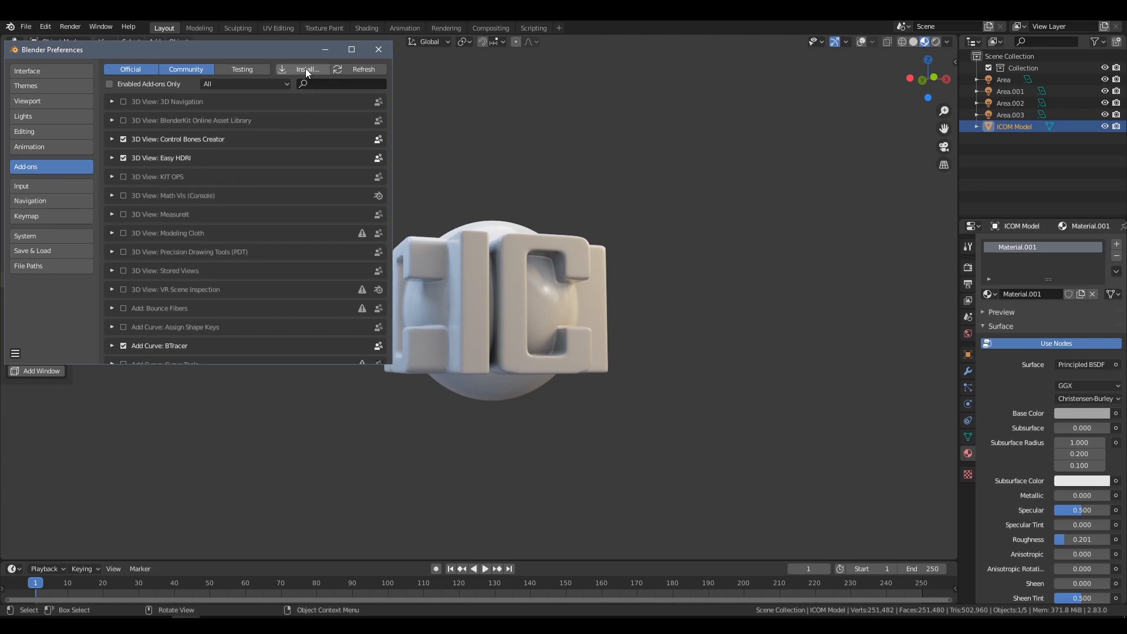
{"action": "mouse_move", "coordinate": [308, 69]}
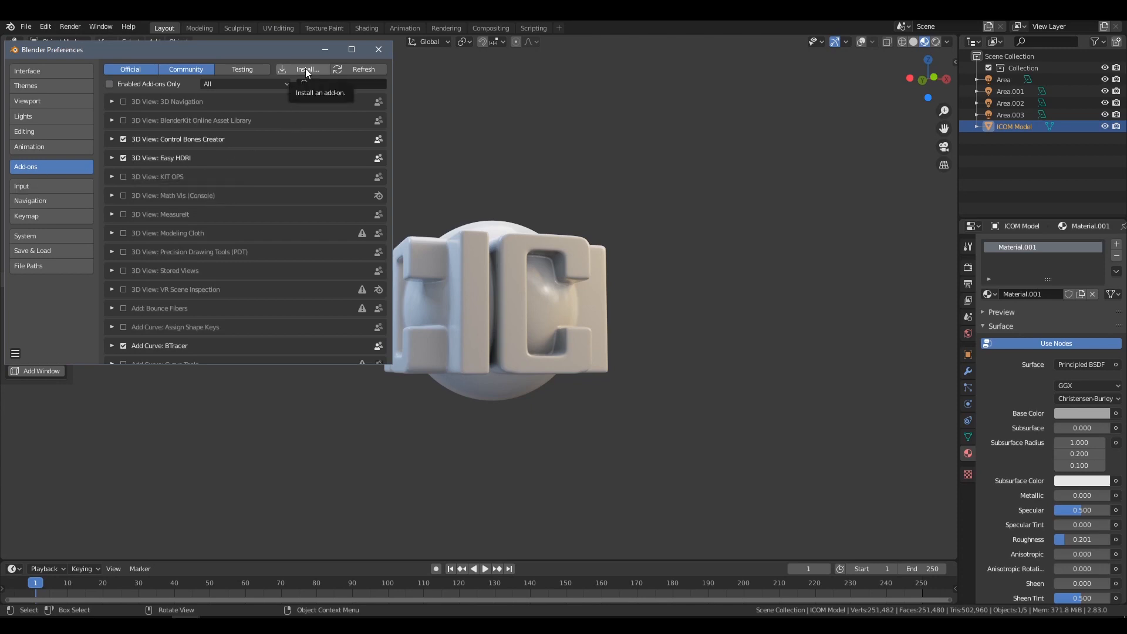
- Filter add-ons by 'simple' and expand Simple Asset Manager to view its library path
{"action": "left_click", "coordinate": [338, 83]}
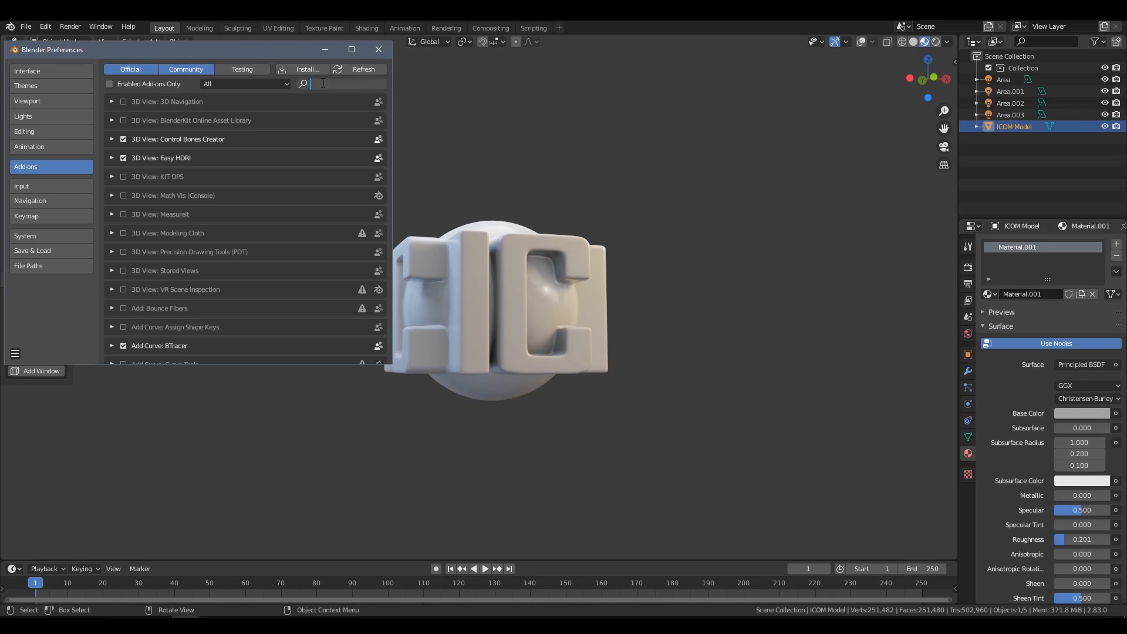
{"action": "type", "text": "simple"}
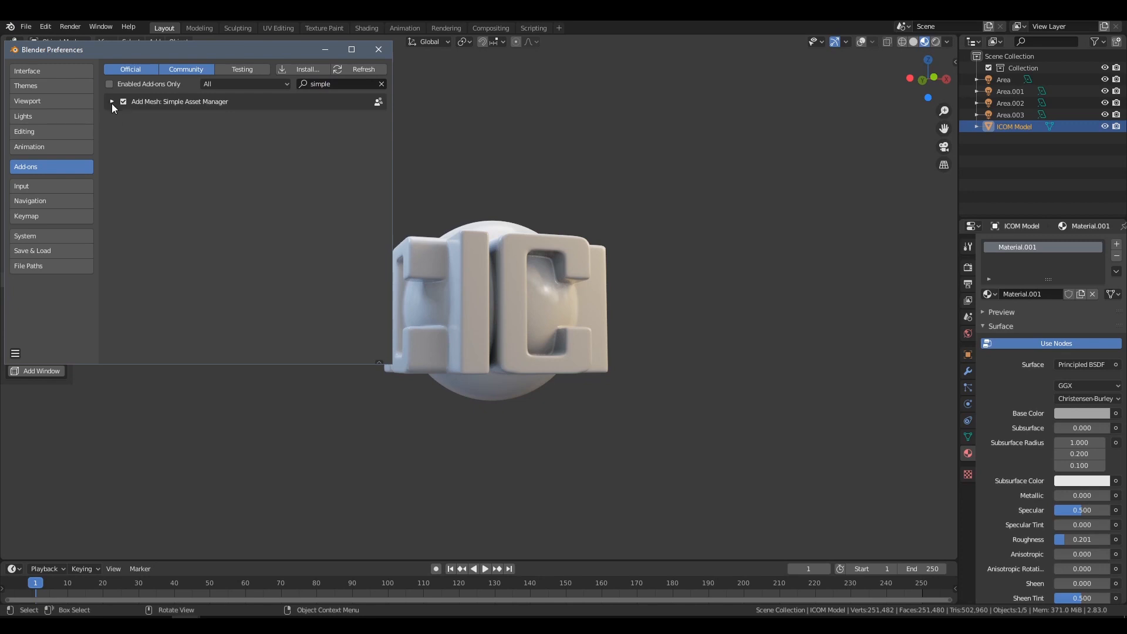
{"action": "left_click", "coordinate": [111, 102]}
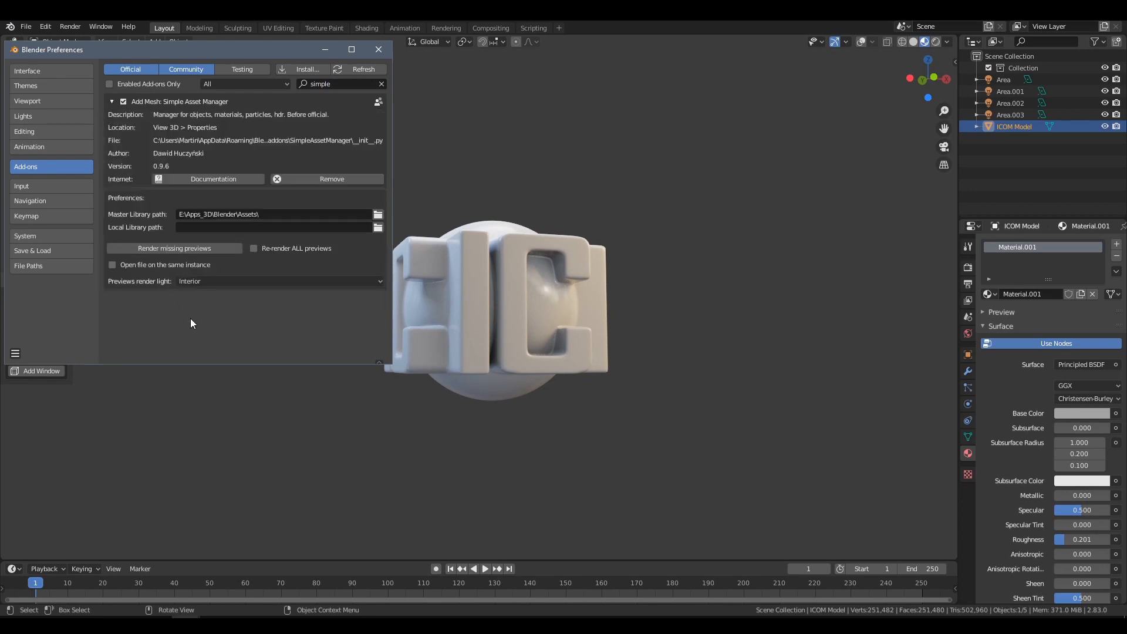
{"action": "mouse_move", "coordinate": [188, 327]}
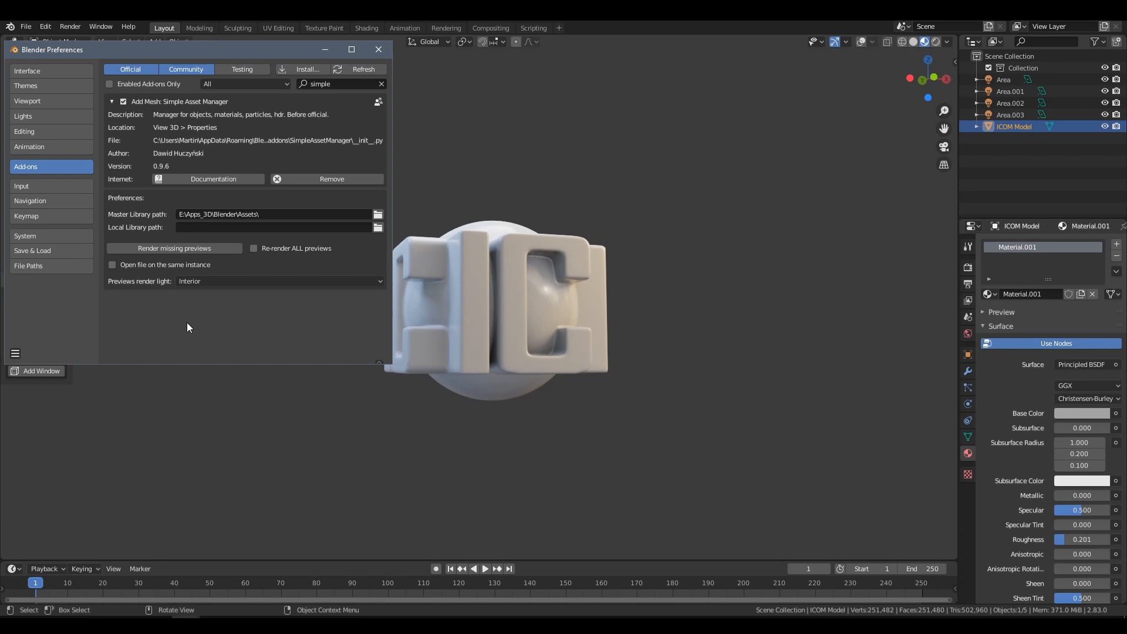
{"action": "mouse_move", "coordinate": [134, 219]}
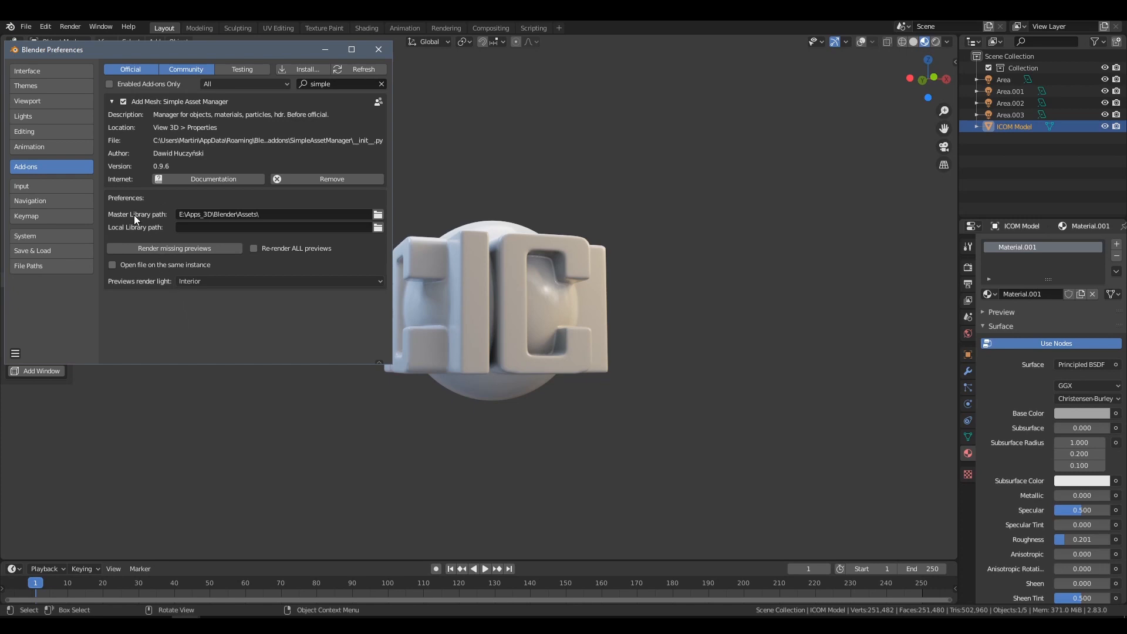
{"action": "mouse_move", "coordinate": [146, 225]}
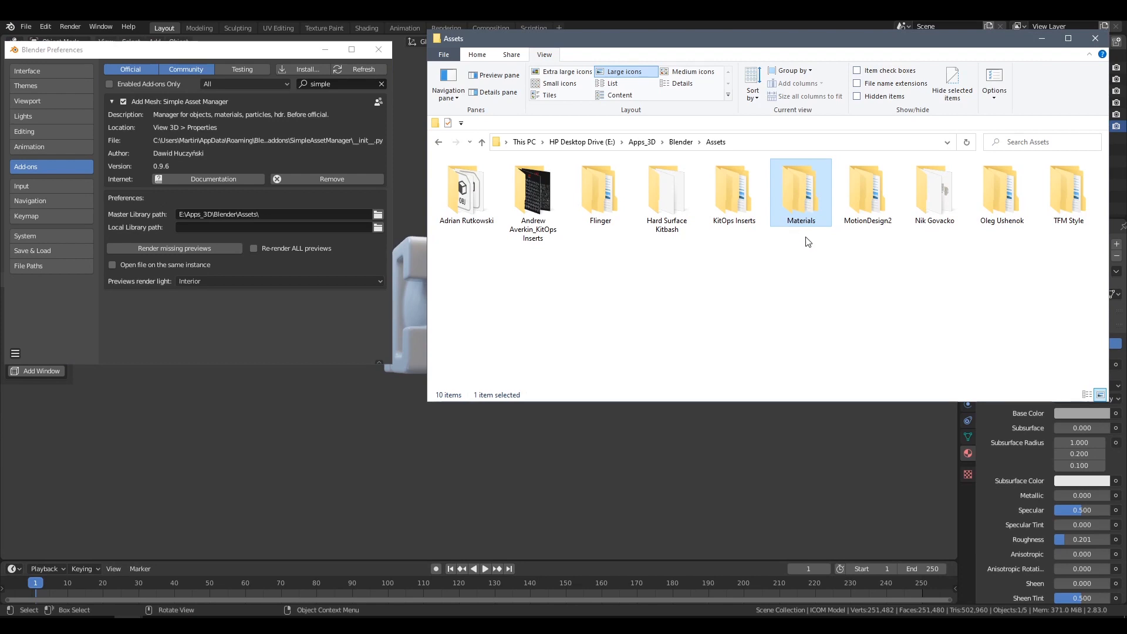
- Browse Materials > ICOM_Carbon_Fiber blend files in Explorer, then close the window
{"action": "double_click", "coordinate": [800, 190]}
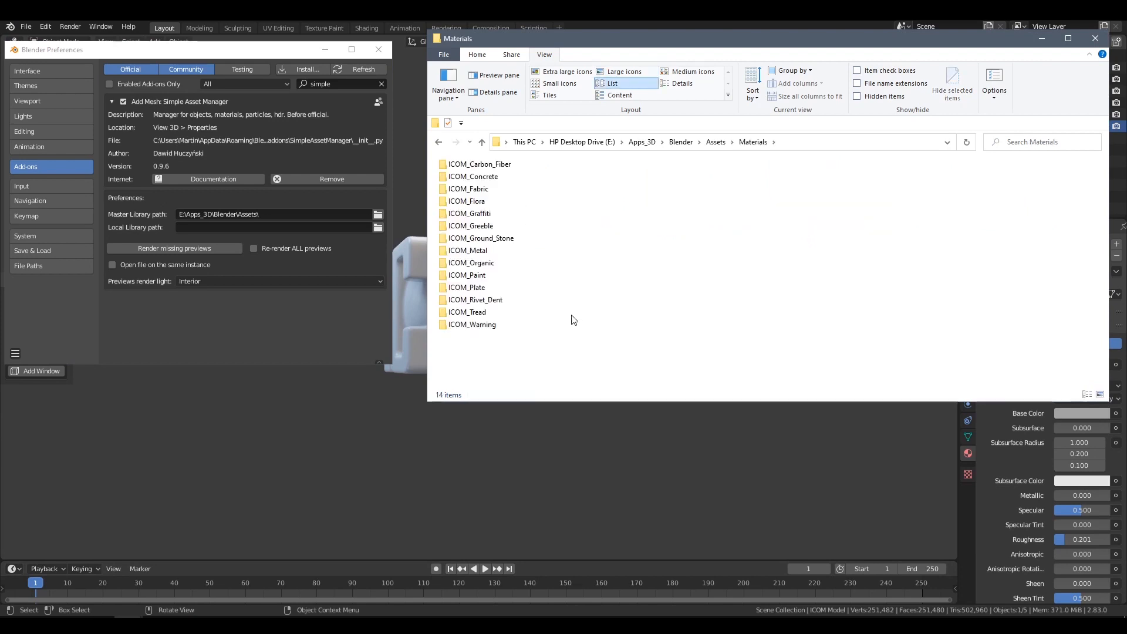
{"action": "double_click", "coordinate": [471, 163]}
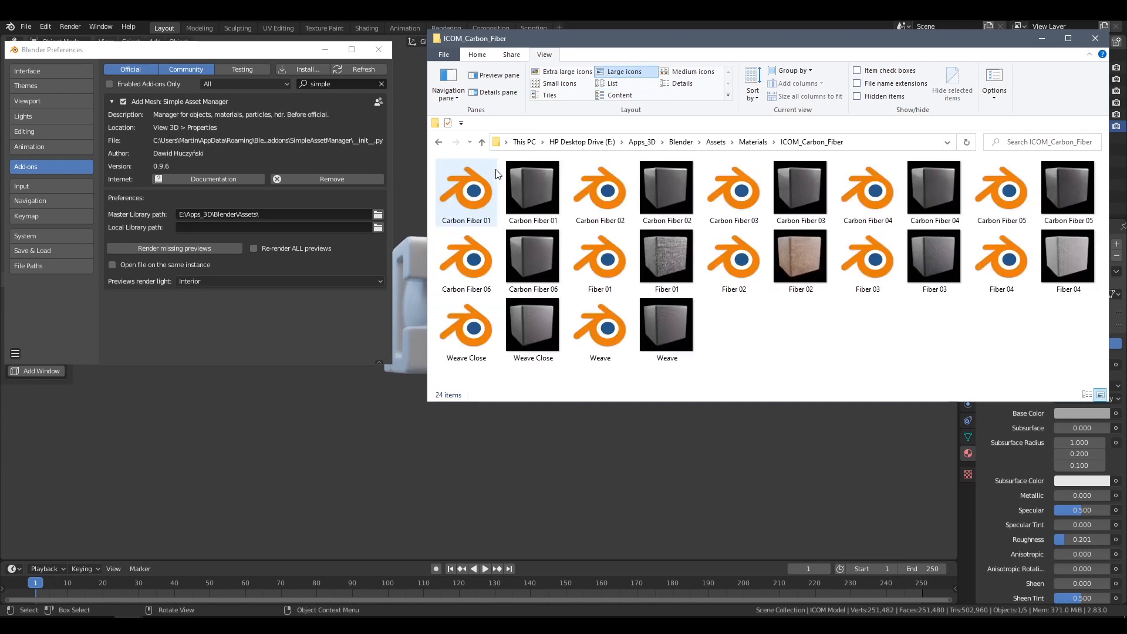
{"action": "left_click", "coordinate": [599, 190]}
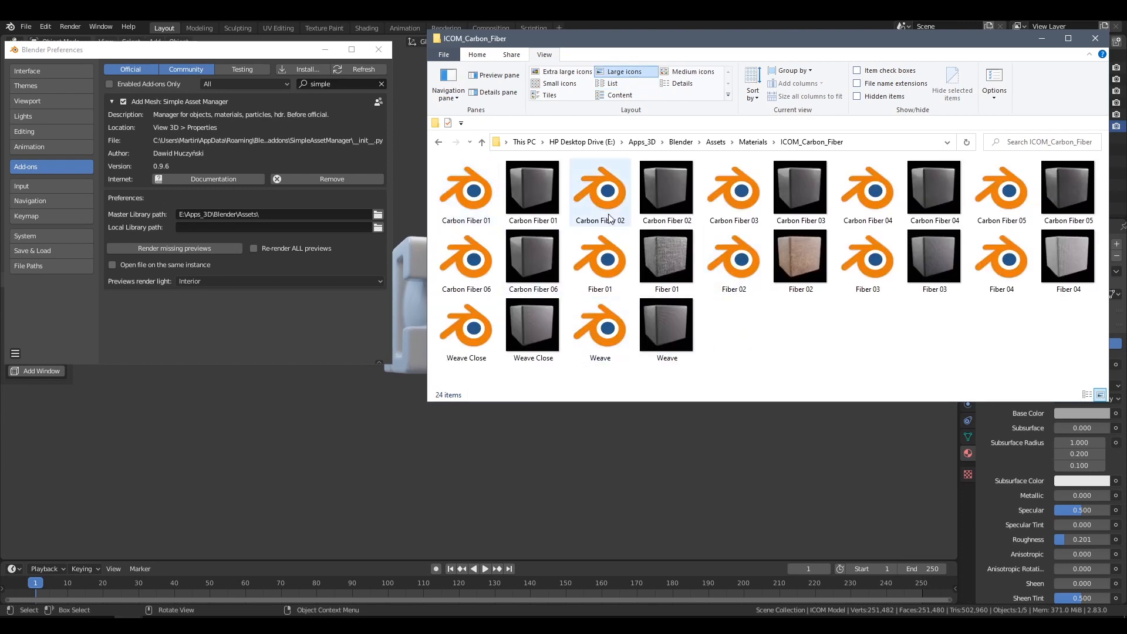
{"action": "mouse_move", "coordinate": [532, 190]}
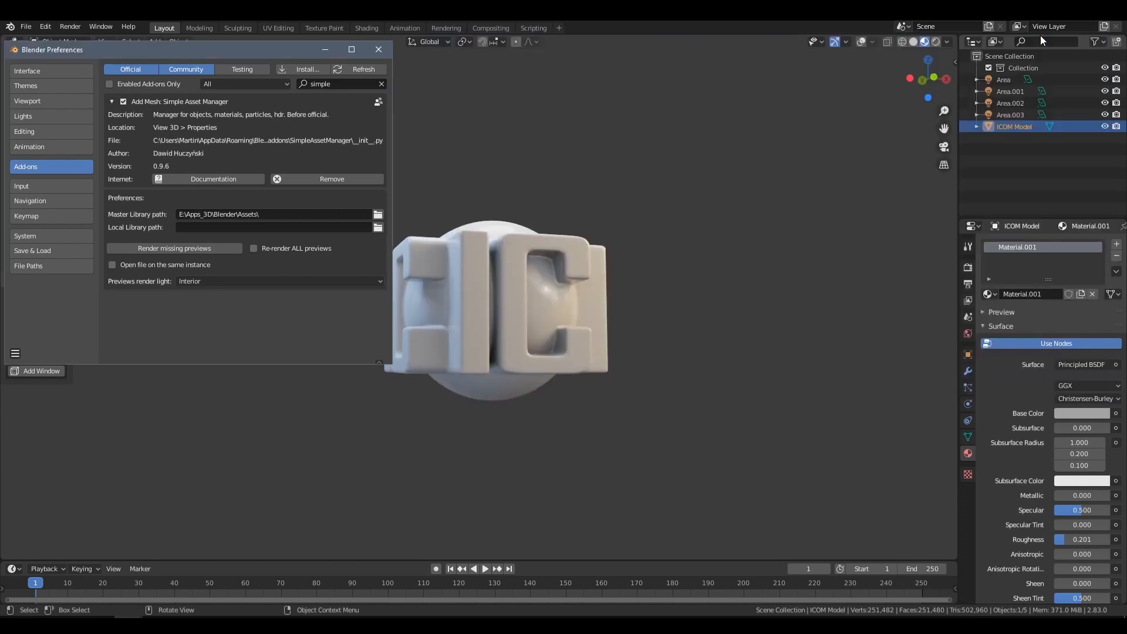
- Close the Preferences window to return to the ICOM model viewport
{"action": "left_click", "coordinate": [378, 48]}
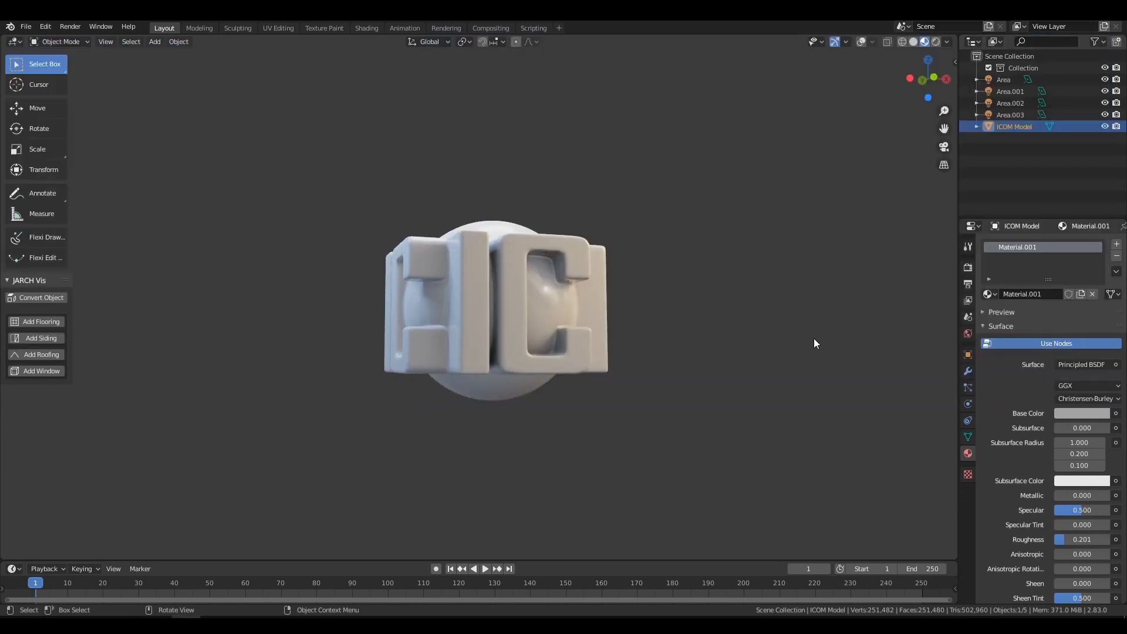
{"action": "mouse_move", "coordinate": [740, 337]}
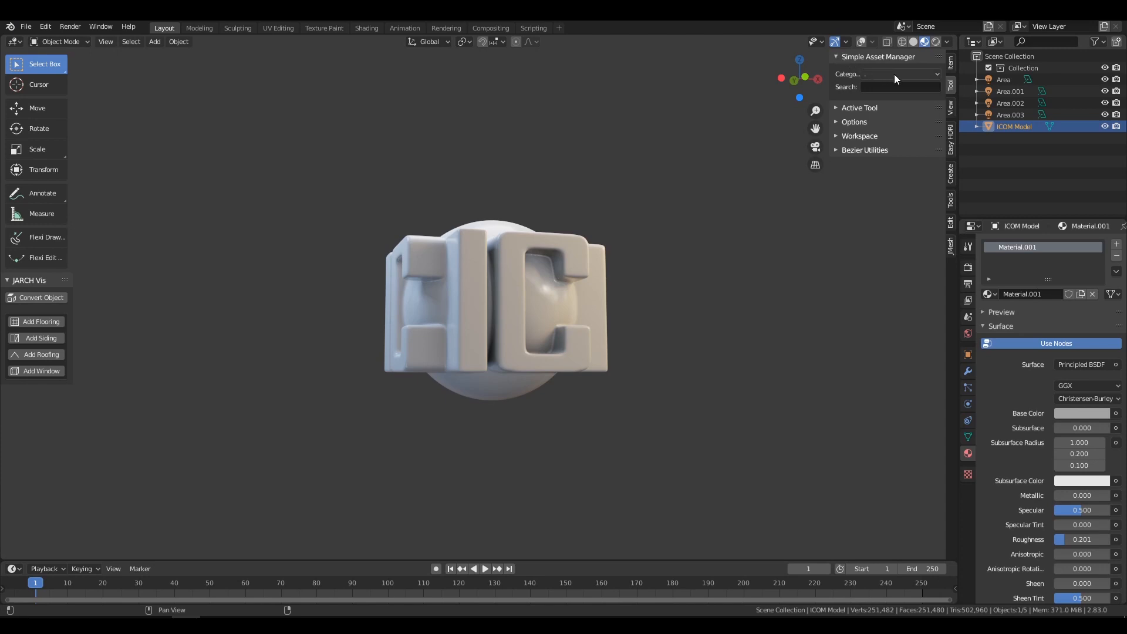
- Set asset Category to Materials and Subcategory to ICOM_Carbon_Fiber, then browse previews
{"action": "left_click", "coordinate": [886, 73]}
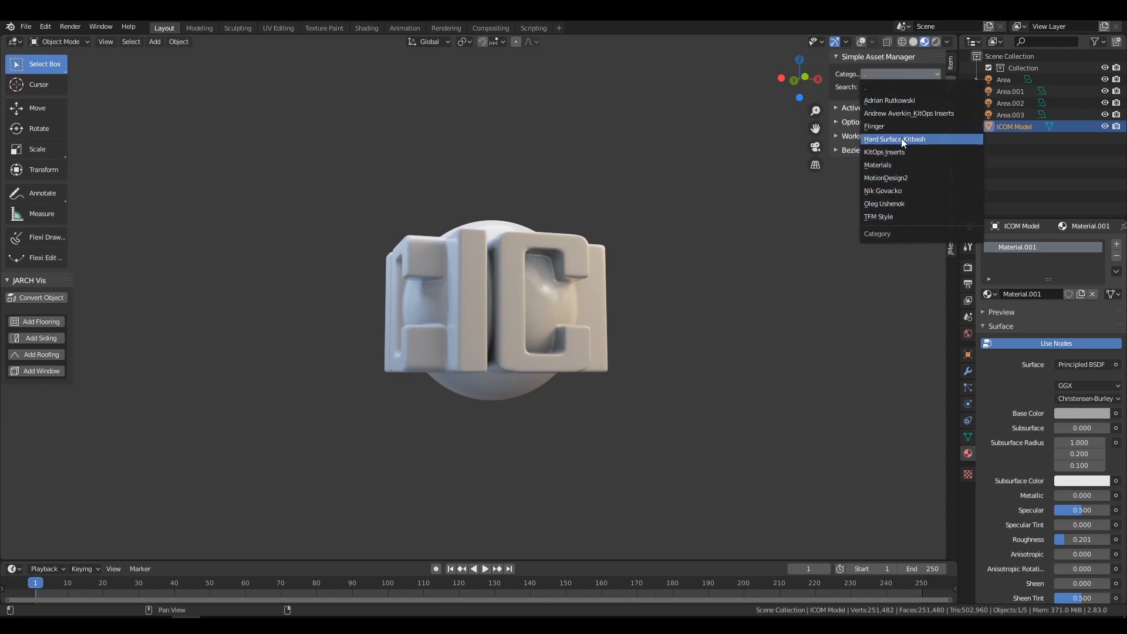
{"action": "mouse_move", "coordinate": [886, 164]}
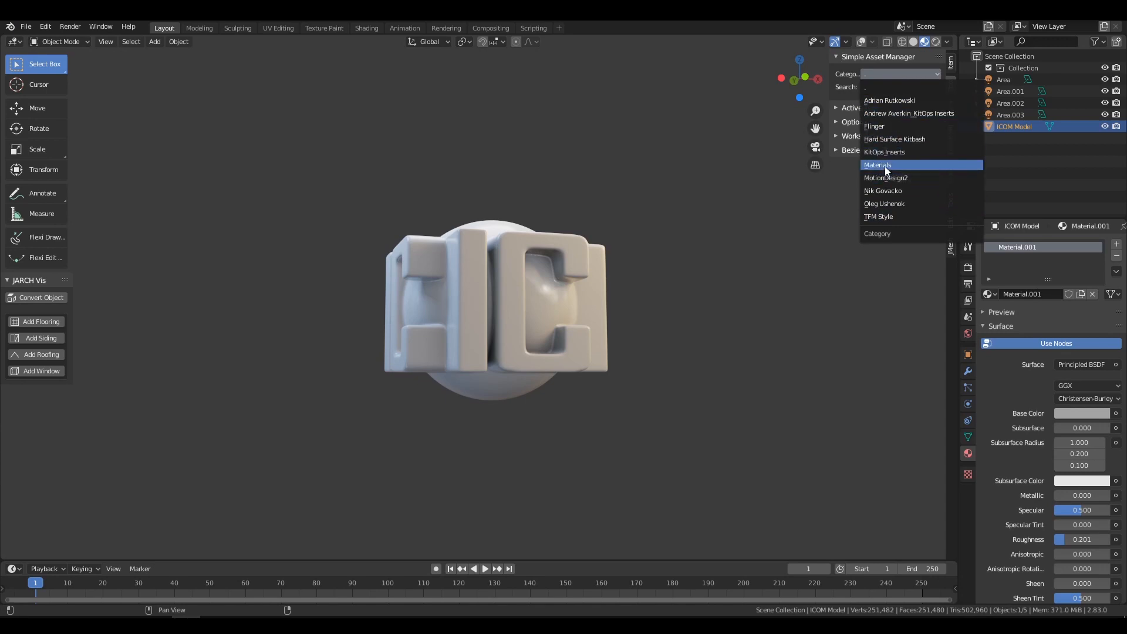
{"action": "left_click", "coordinate": [877, 165]}
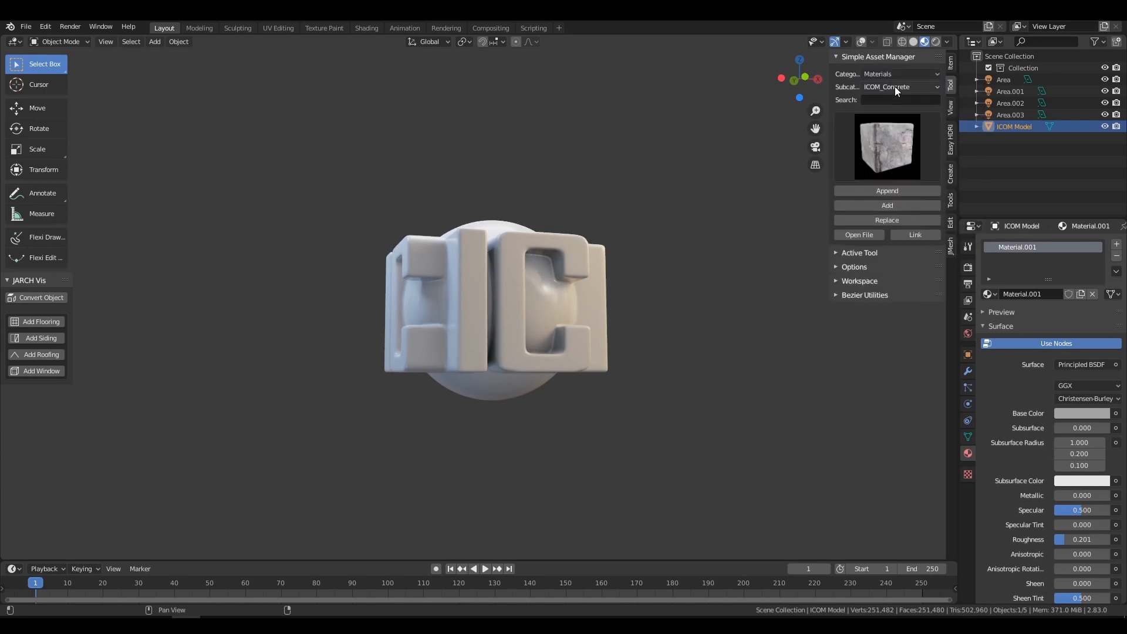
{"action": "left_click", "coordinate": [896, 87]}
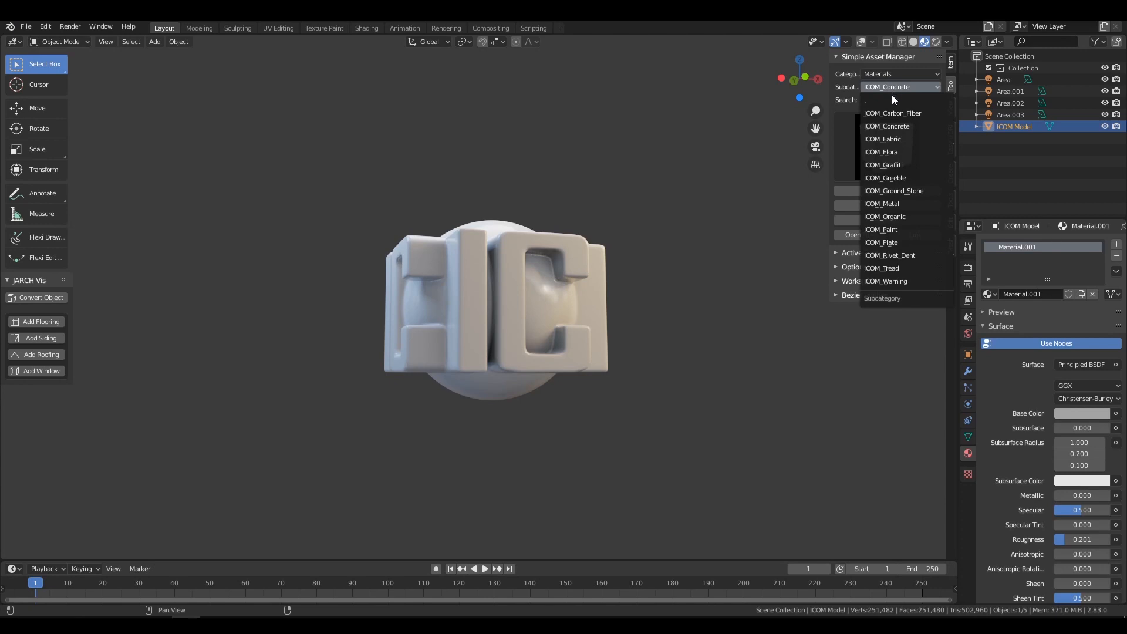
{"action": "mouse_move", "coordinate": [886, 281]}
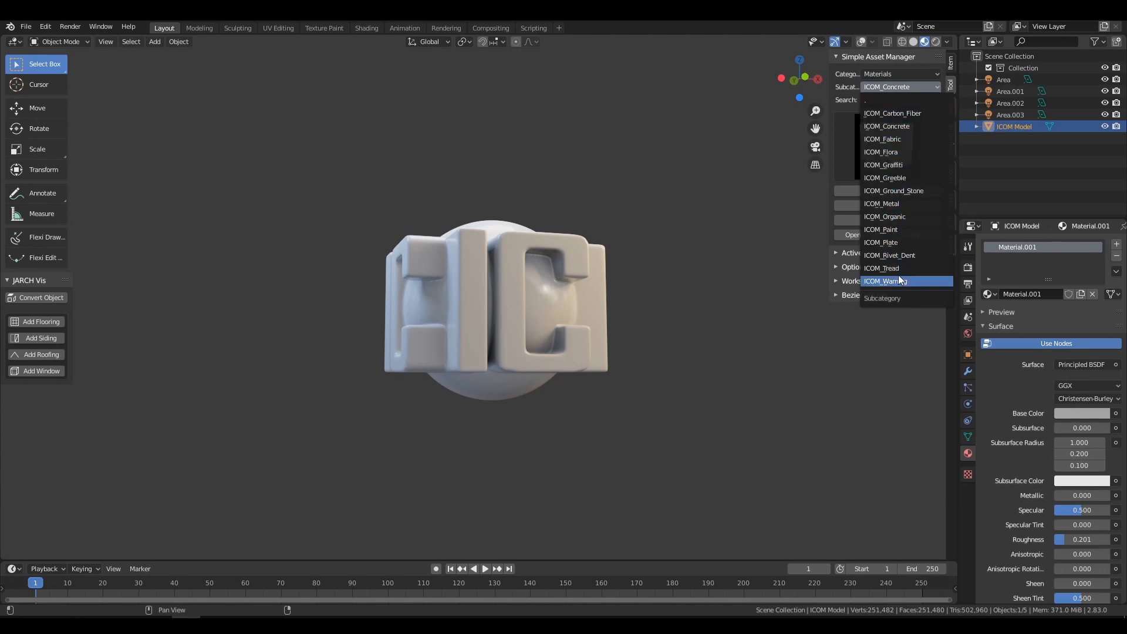
{"action": "mouse_move", "coordinate": [891, 113]}
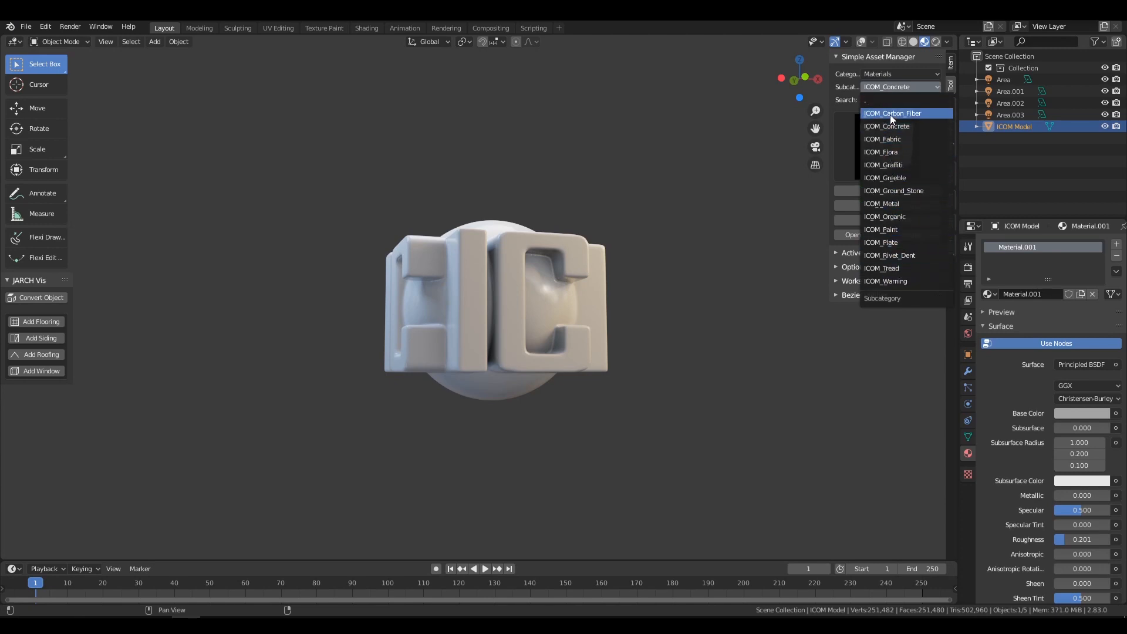
{"action": "left_click", "coordinate": [892, 113]}
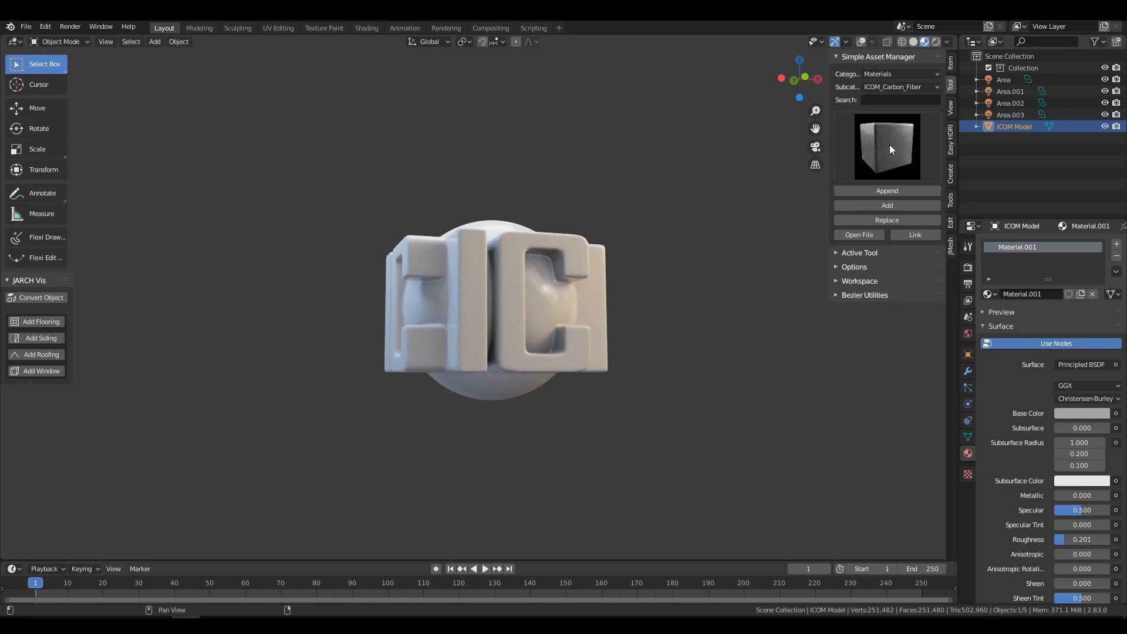
{"action": "left_click", "coordinate": [886, 147]}
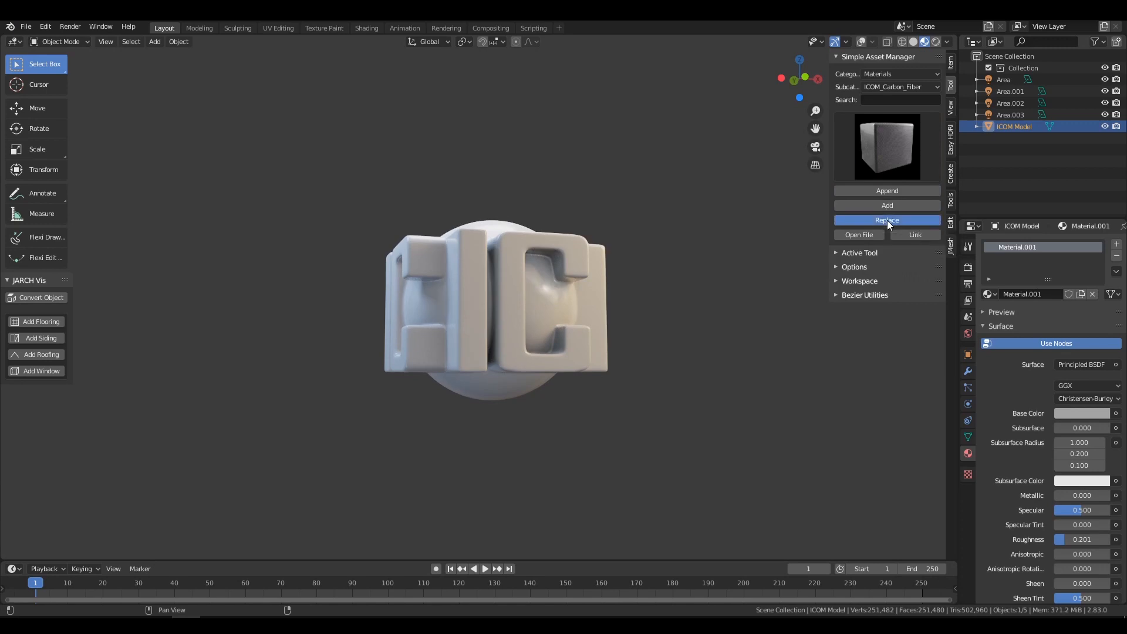
- Apply Carbon Fiber 01 to the model, then replace it with Fiber 03
{"action": "left_click", "coordinate": [887, 220]}
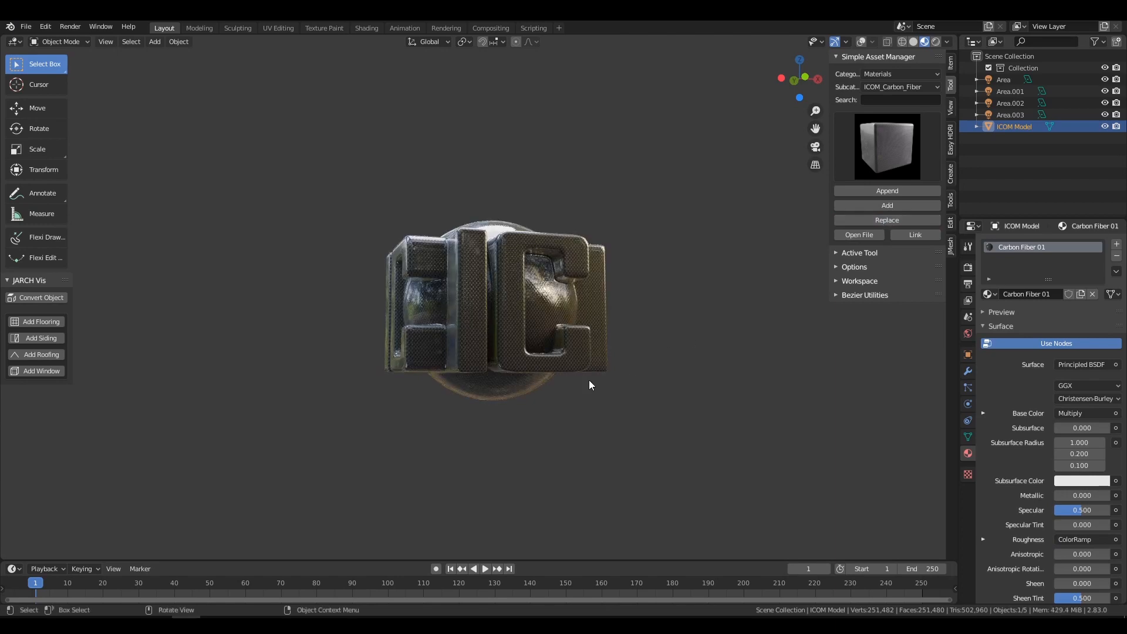
{"action": "left_click_drag", "start_coordinate": [589, 384], "coordinate": [582, 395]}
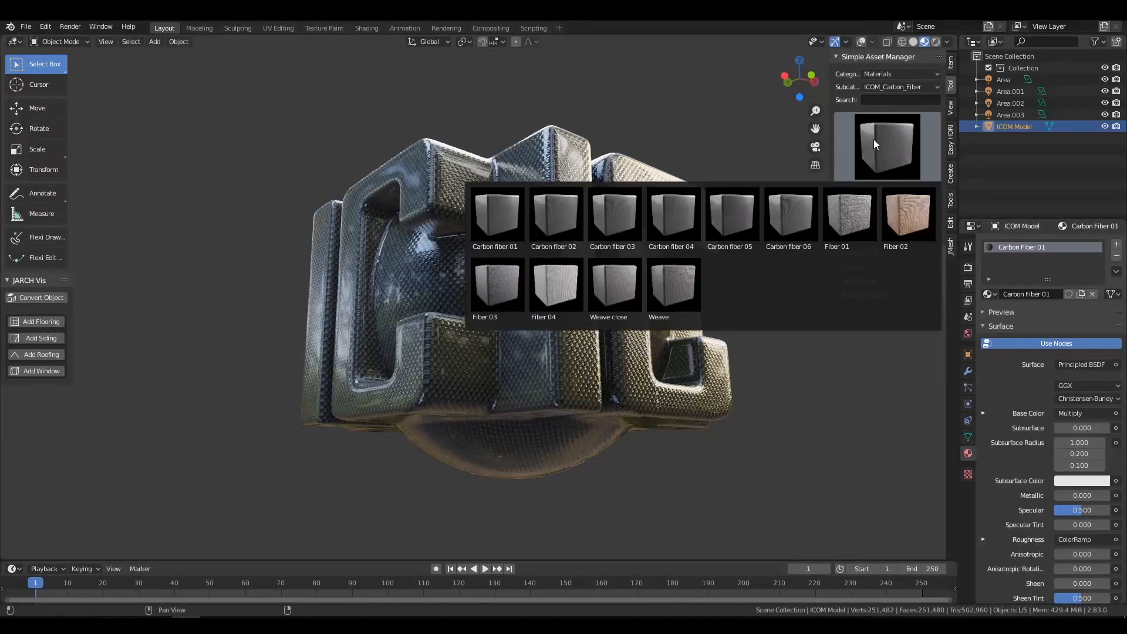
{"action": "left_click", "coordinate": [886, 147]}
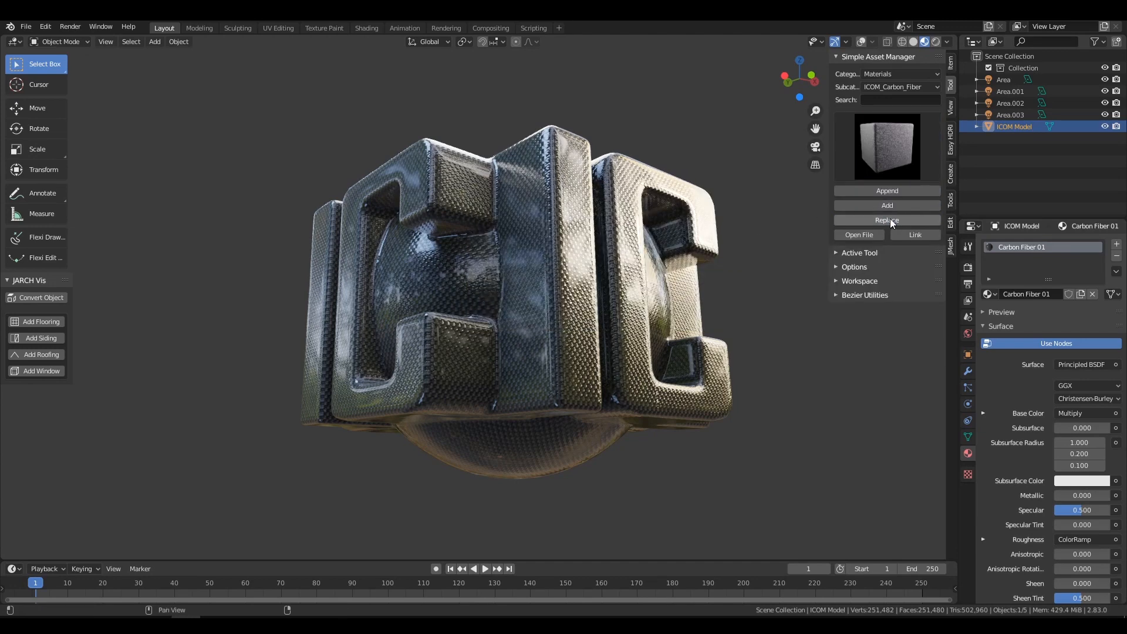
{"action": "left_click", "coordinate": [886, 220]}
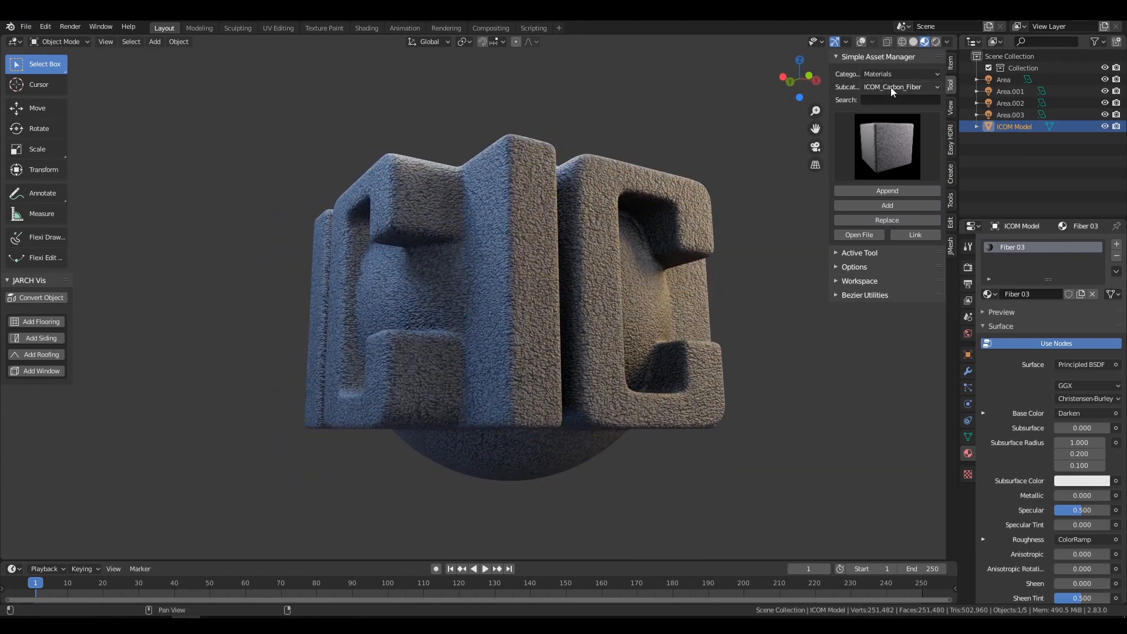
- Switch to the ICOM_Concrete subcategory for Brick 01 and orbit to inspect the letters
{"action": "left_click", "coordinate": [897, 86]}
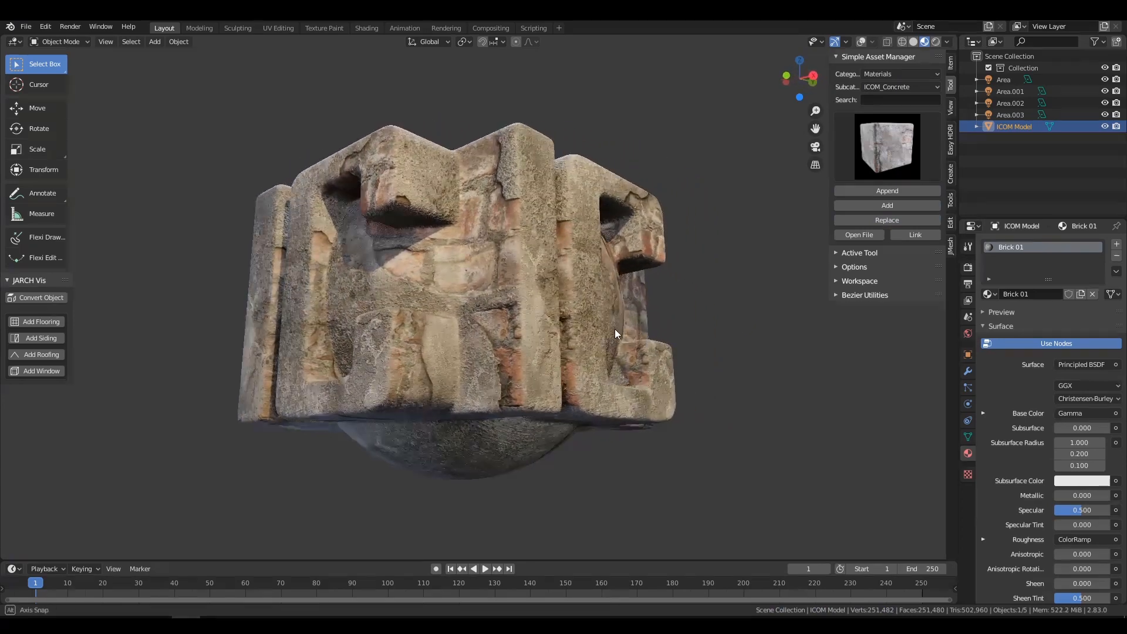
{"action": "left_click_drag", "start_coordinate": [614, 333], "coordinate": [532, 362]}
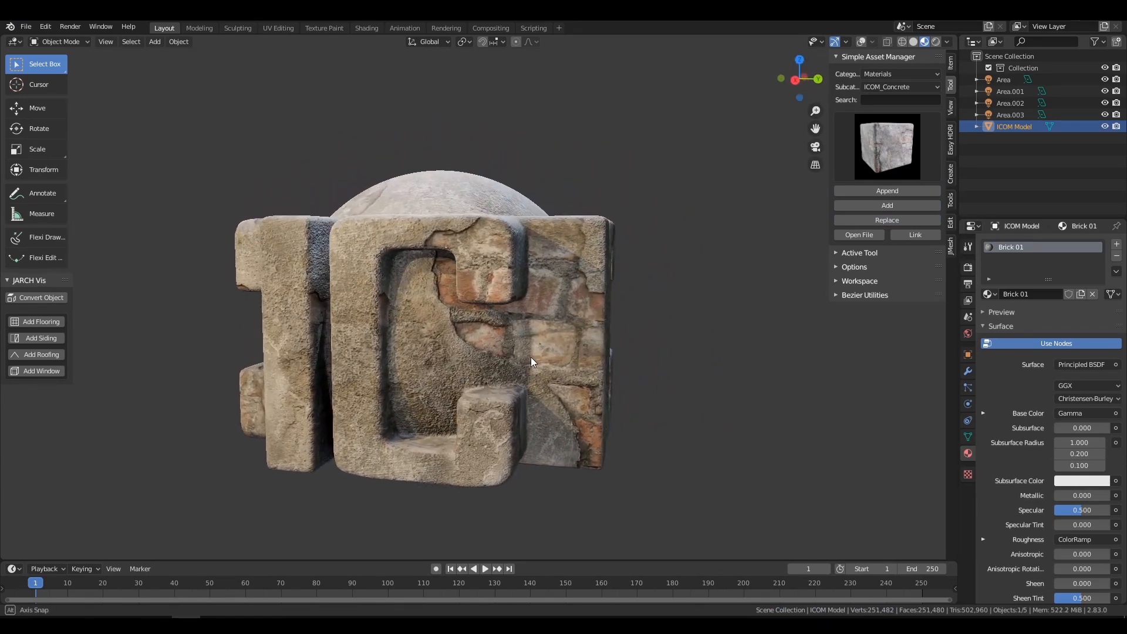